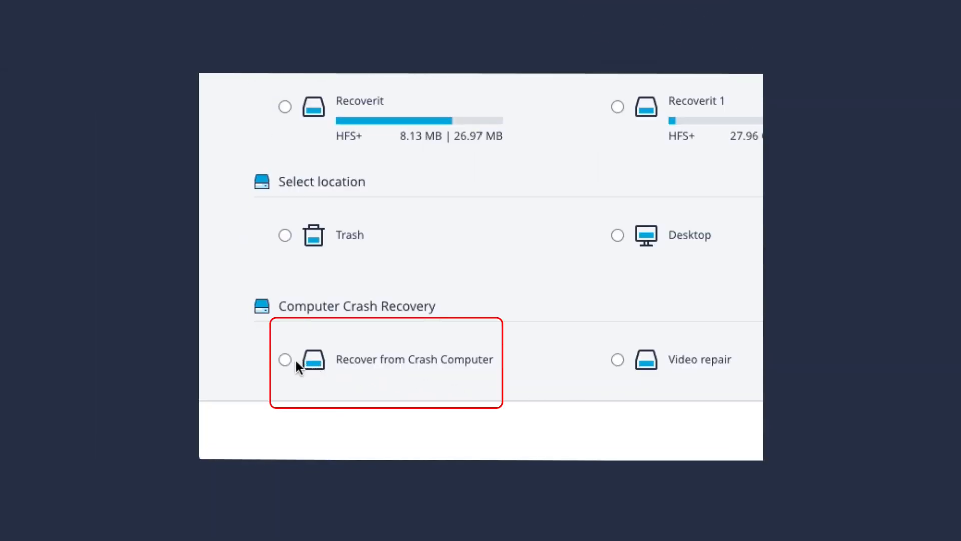
# - Choose 'Recover from Crash Computer' and start the crash recovery setup
pyautogui.click(285, 360)
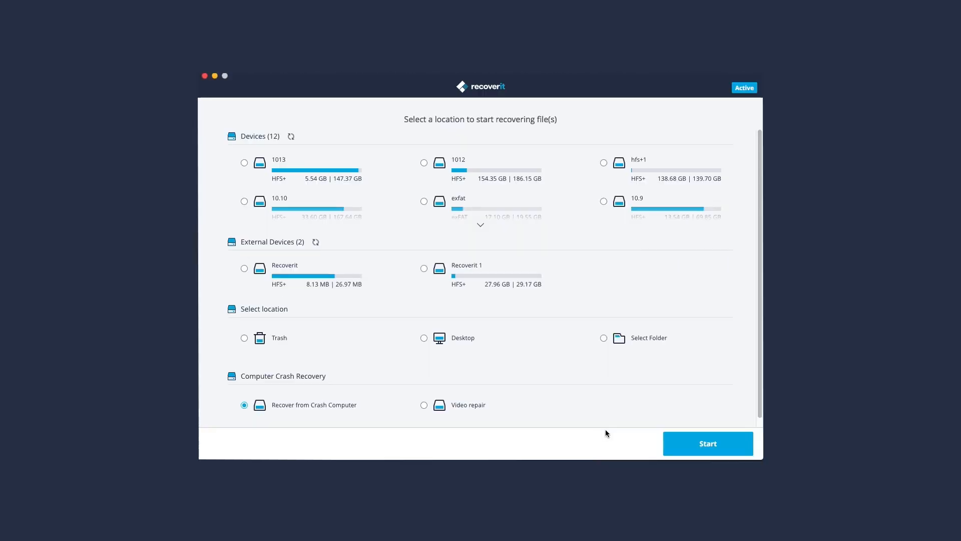
pyautogui.click(708, 443)
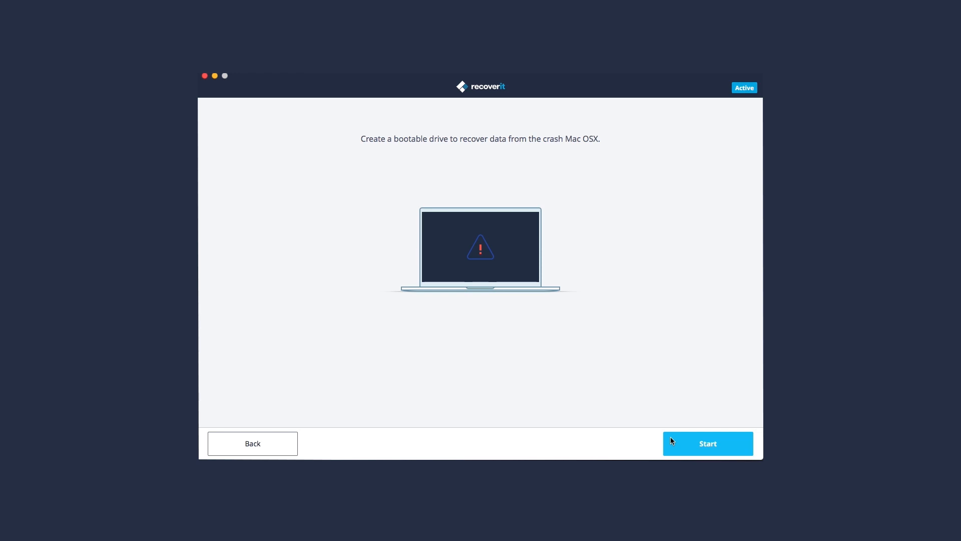
# - Select the Recoverit 1 29.17 GB USB drive as bootable media and start building it
pyautogui.click(708, 444)
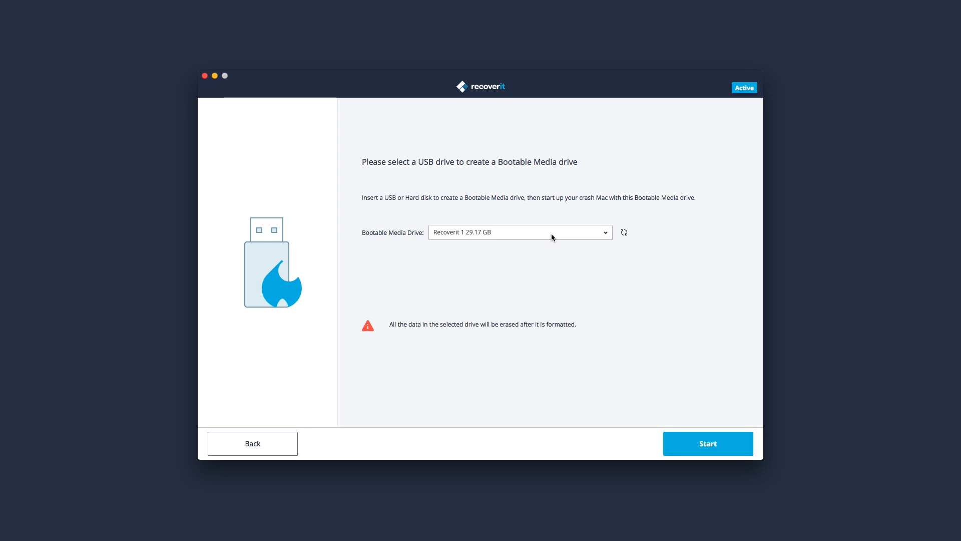
pyautogui.click(520, 232)
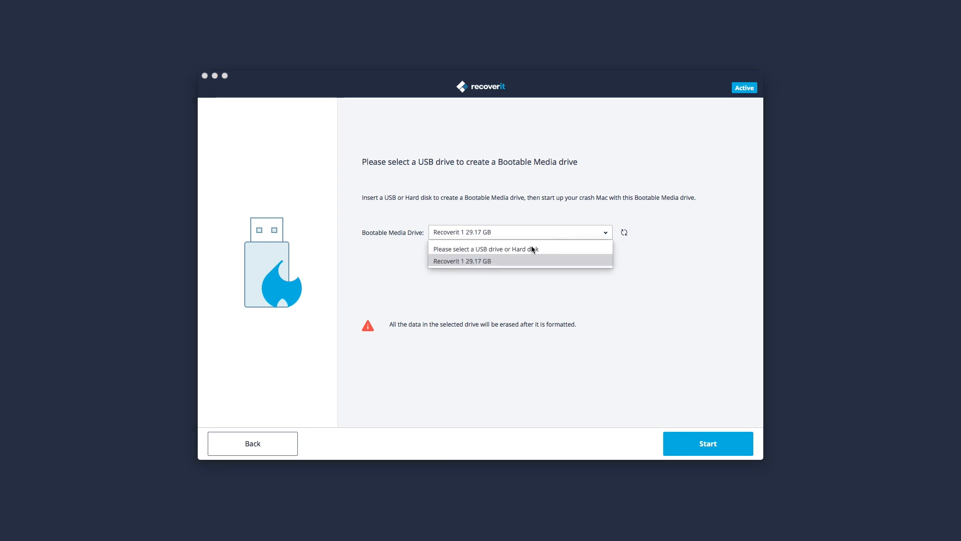
pyautogui.click(462, 261)
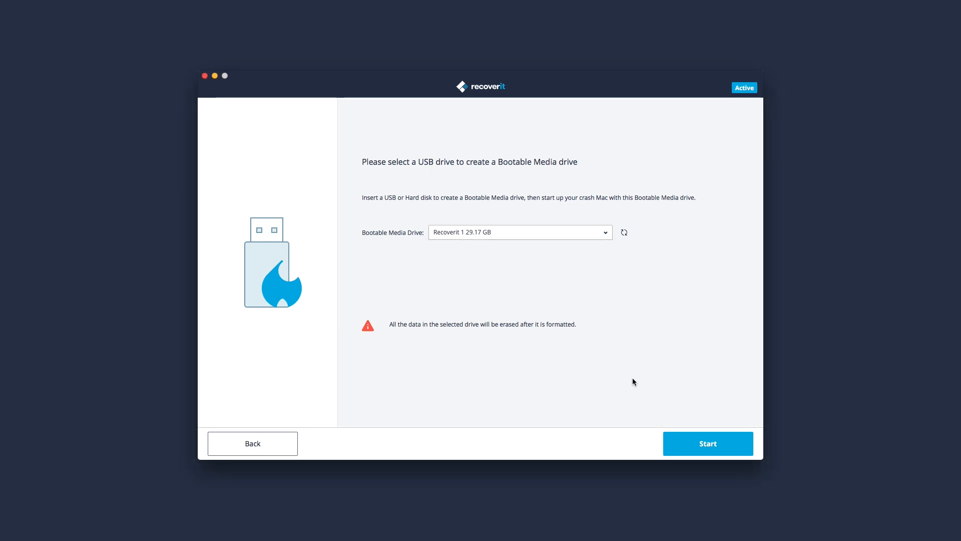
pyautogui.click(707, 443)
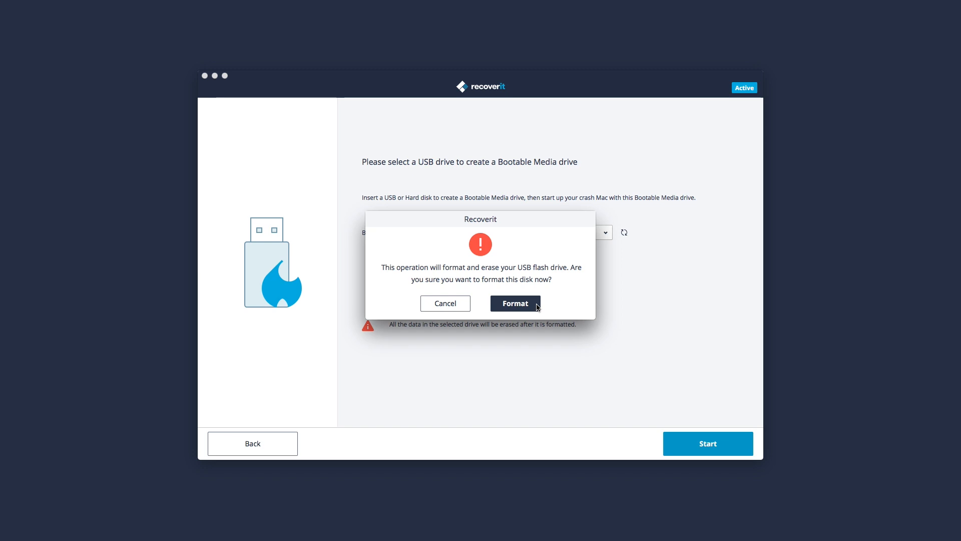
# - Confirm formatting and erasing the USB drive to create the bootable media
pyautogui.click(516, 303)
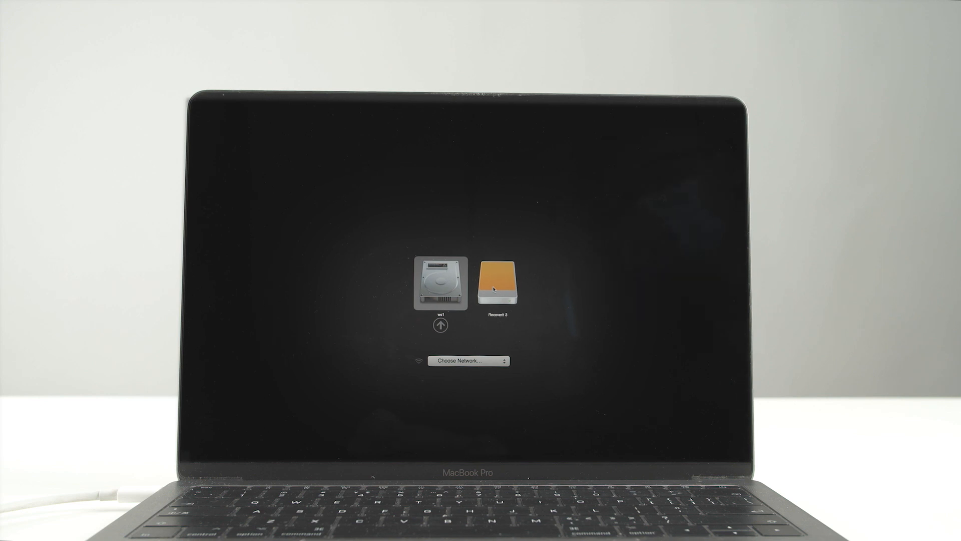
# - Boot the crashed Mac from the orange Recoverit drive in Startup Manager
pyautogui.click(498, 285)
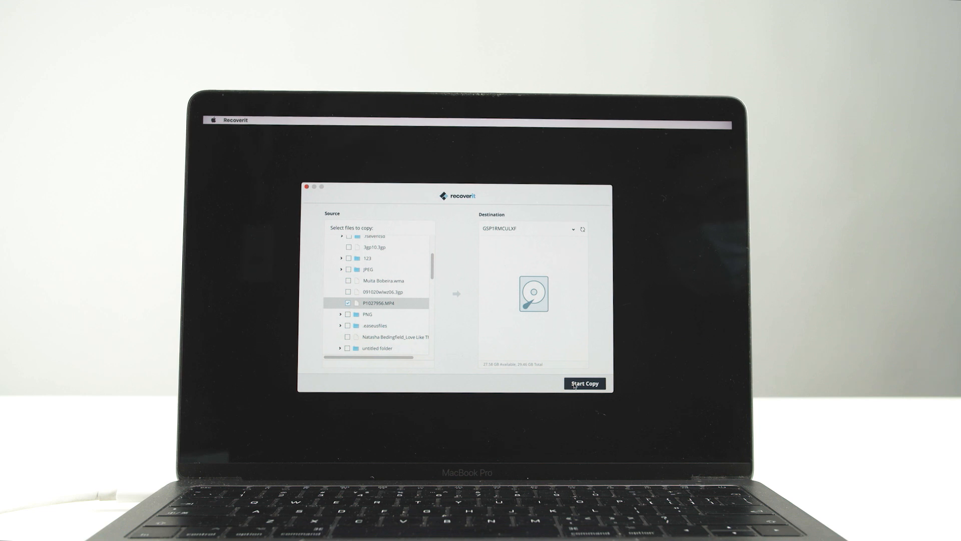
# - Start copying the checked MP4 file to the external drive
pyautogui.click(584, 383)
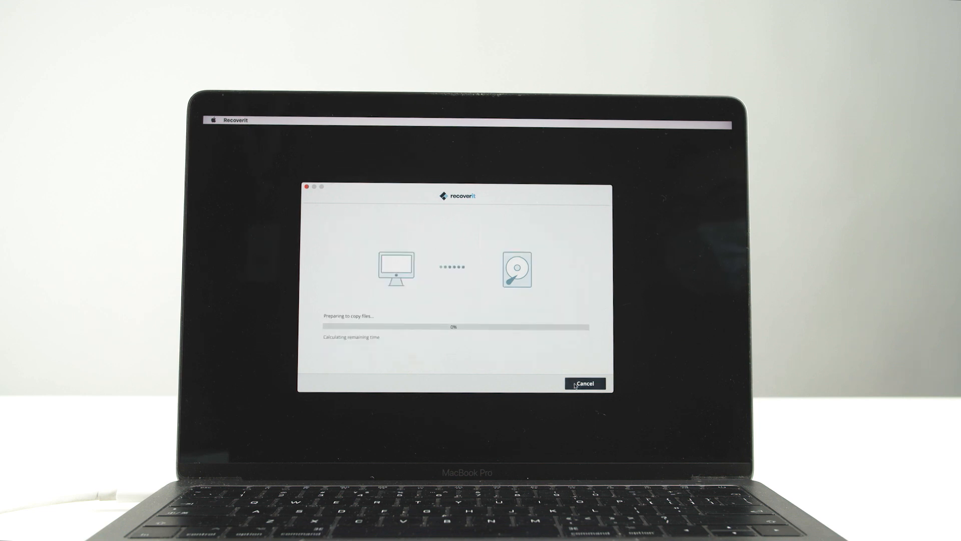